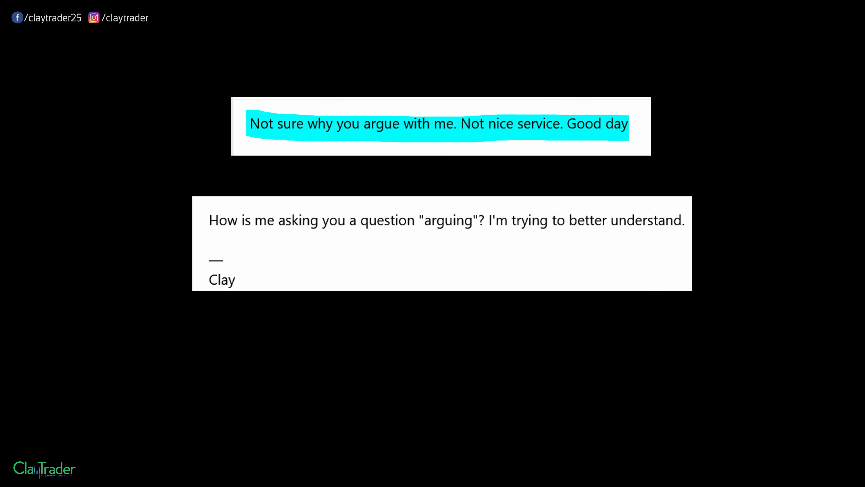
pyautogui.moveTo(210, 220); pyautogui.dragTo(582, 221)
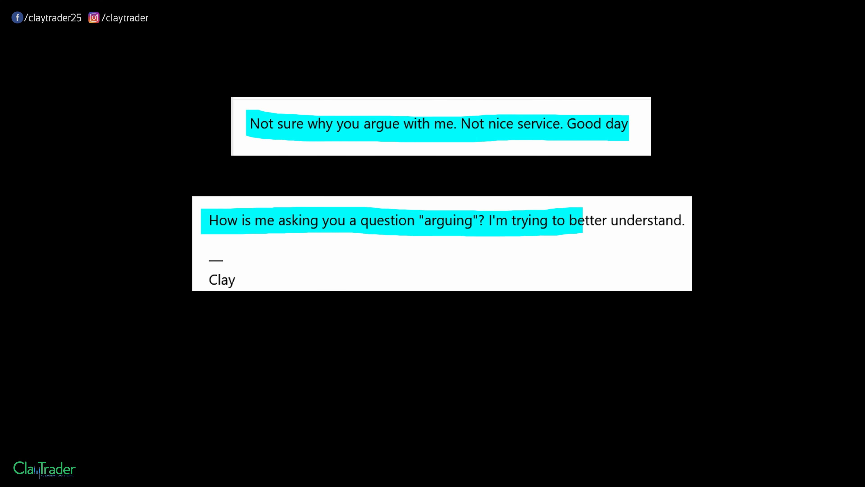